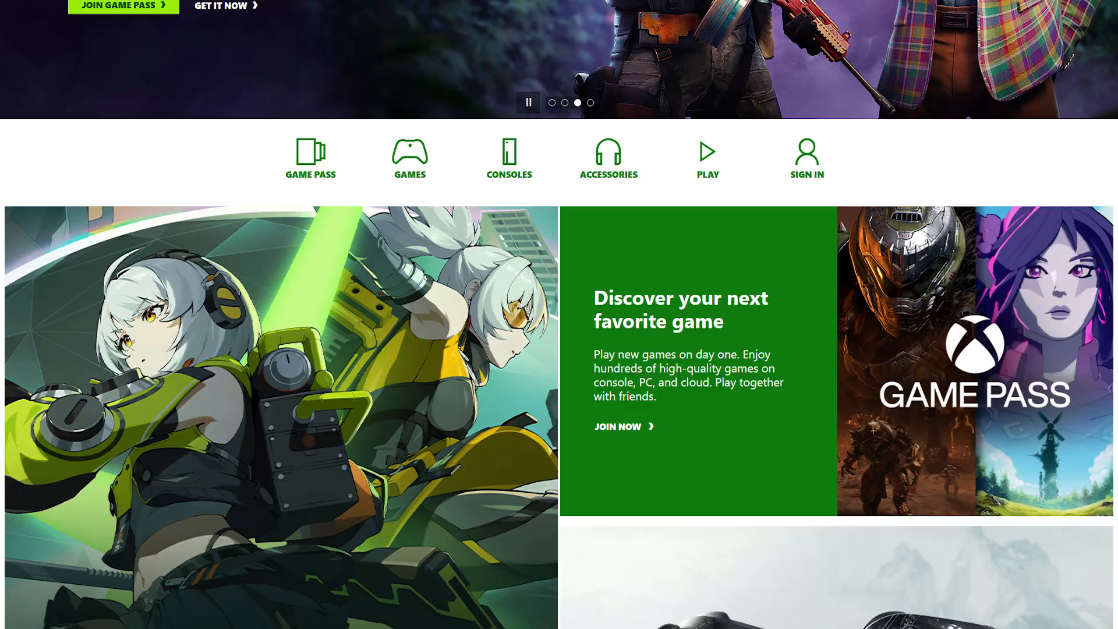
- Switch the Mobile hotspot toggle to On under Network & internet
{"action": "scroll", "scroll_direction": "down", "scroll_amount": 3}
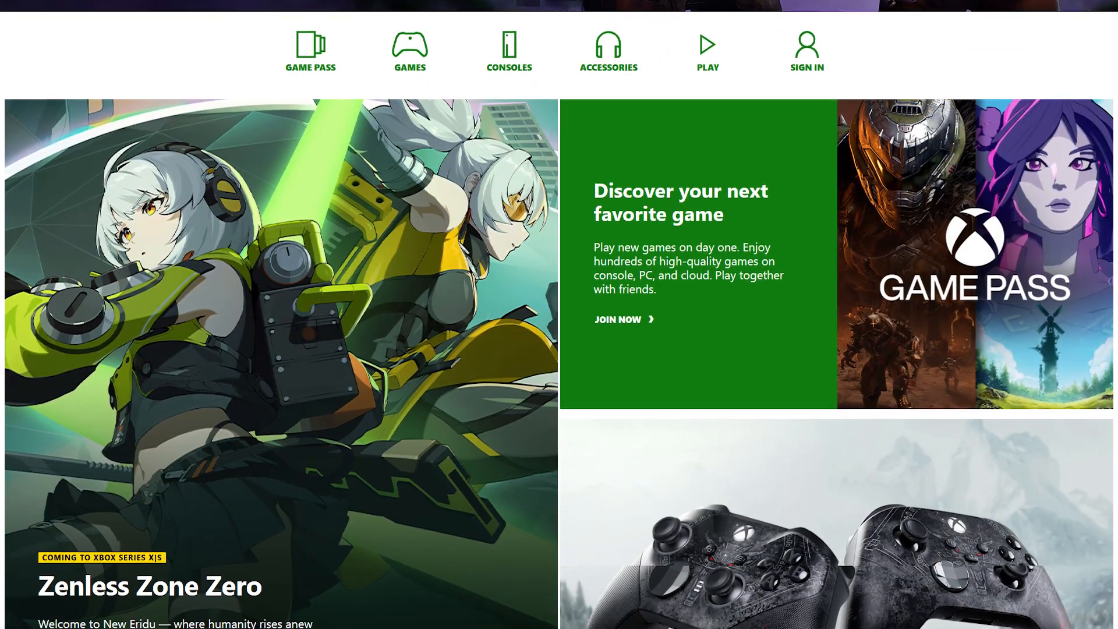
{"action": "scroll", "scroll_direction": "down", "scroll_amount": 3}
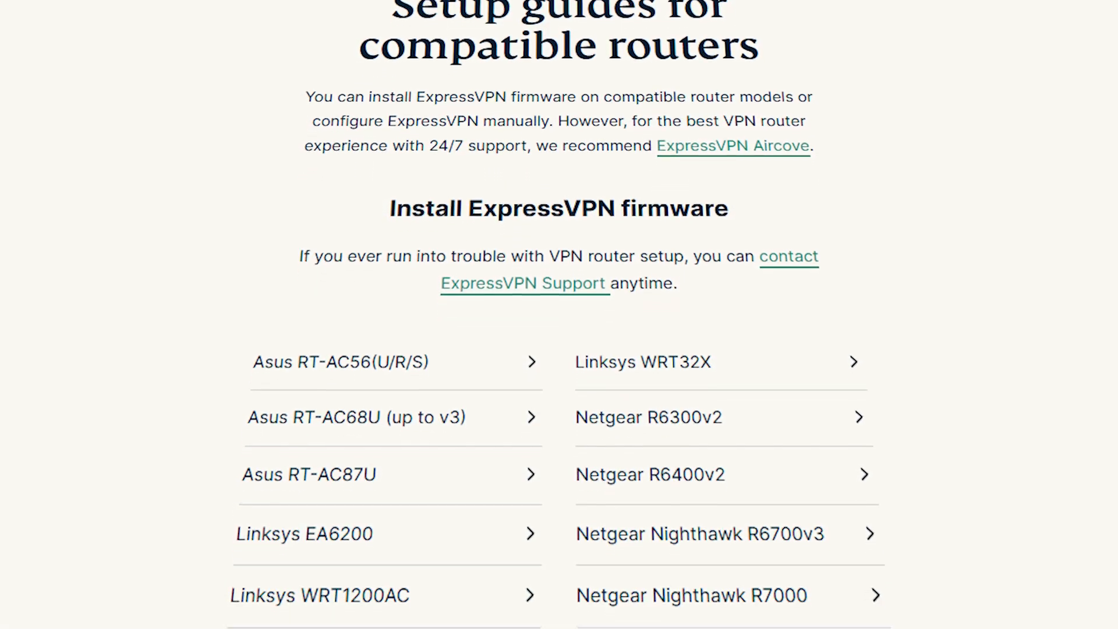
{"action": "scroll", "scroll_direction": "down", "scroll_amount": 3}
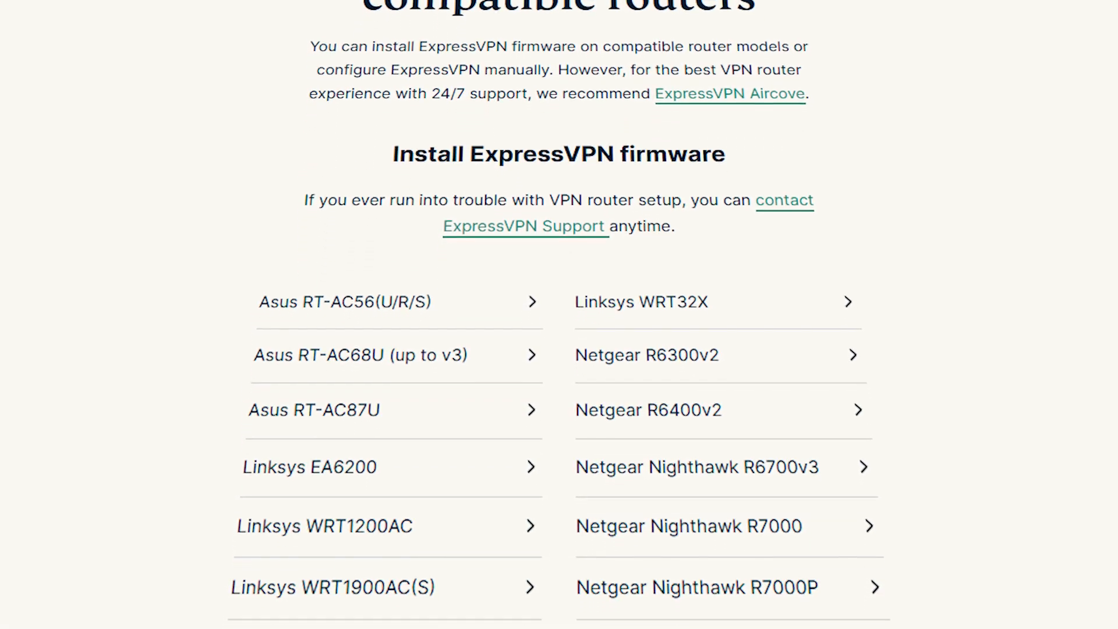
{"action": "scroll", "scroll_direction": "down", "scroll_amount": 3}
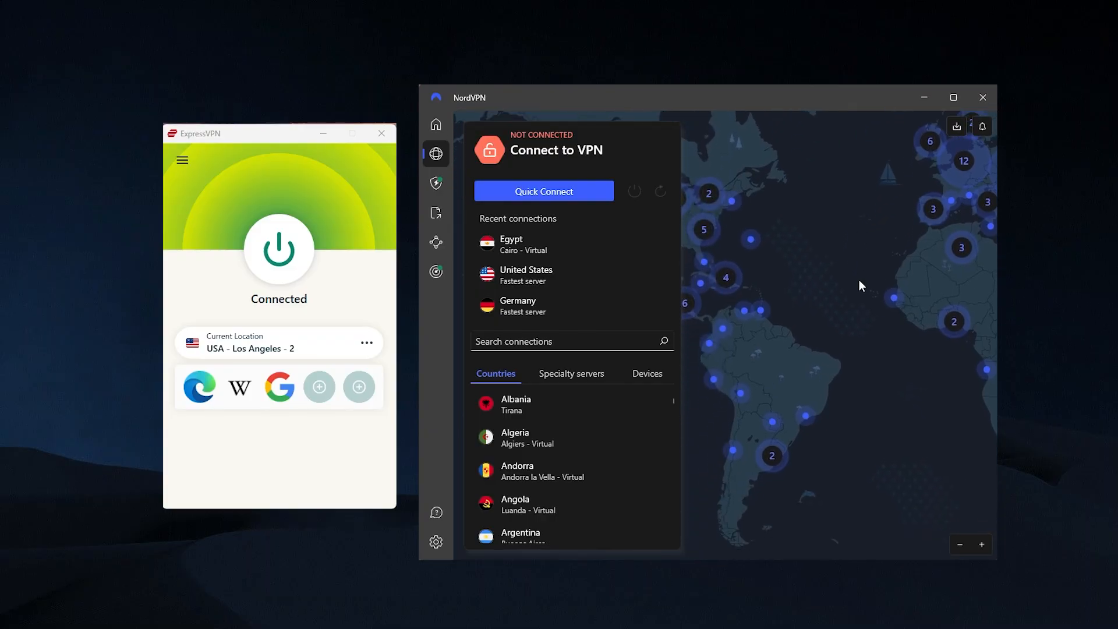
{"action": "left_click_drag", "start_coordinate": [861, 285], "coordinate": [816, 236]}
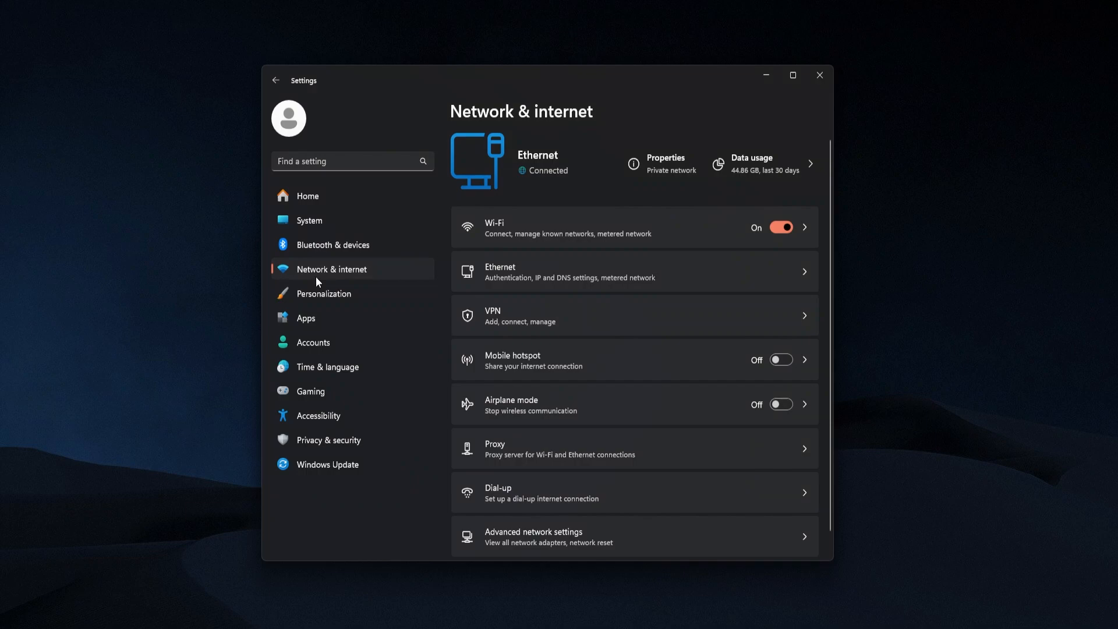
{"action": "mouse_move", "coordinate": [563, 359]}
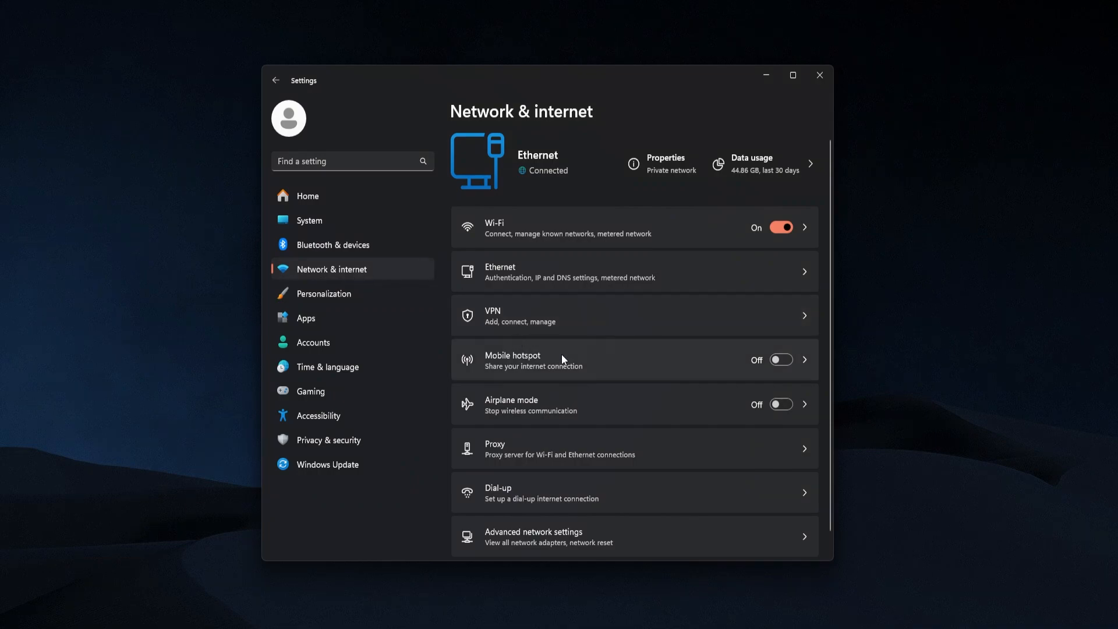
{"action": "left_click", "coordinate": [513, 360]}
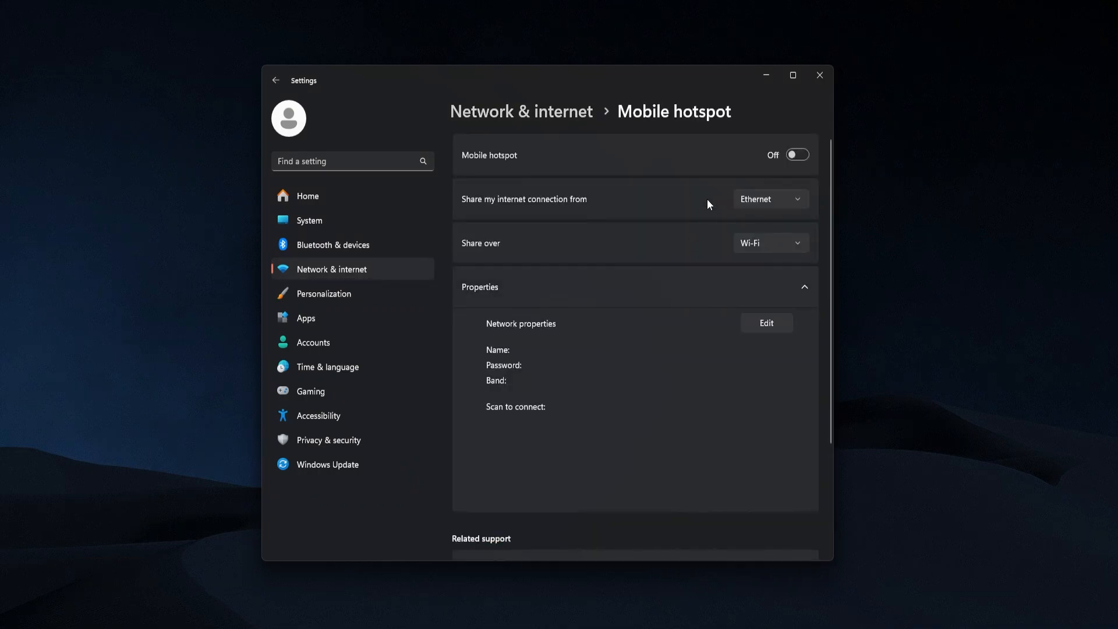
{"action": "left_click", "coordinate": [797, 153]}
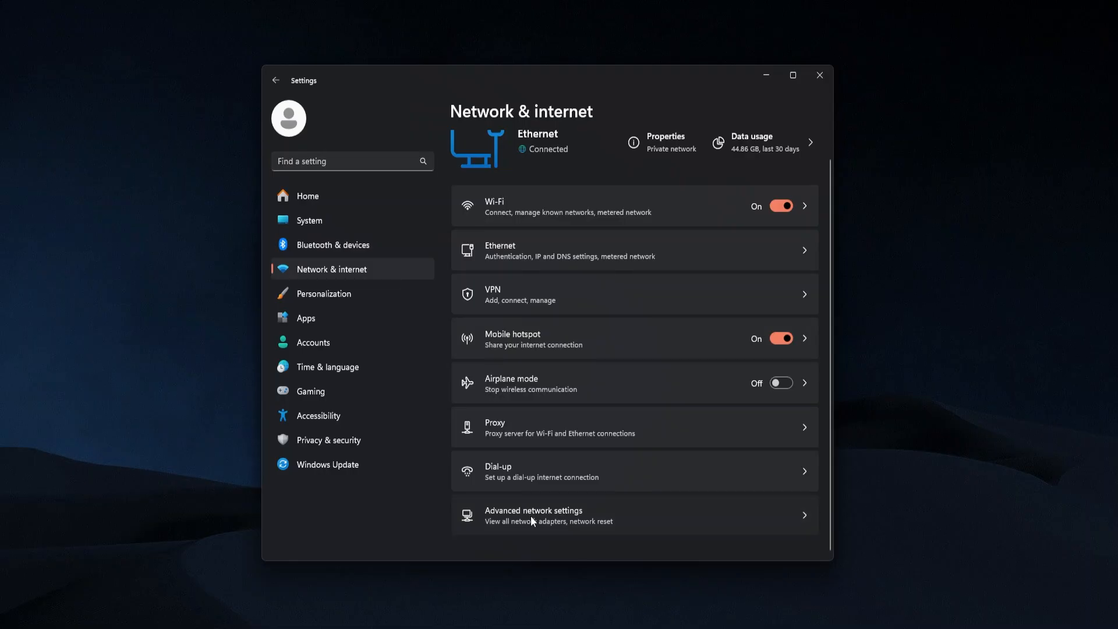
- Expand the Local Area Connection (ExpressVPN TAP Adapter) entry under Advanced network settings
{"action": "left_click", "coordinate": [531, 515]}
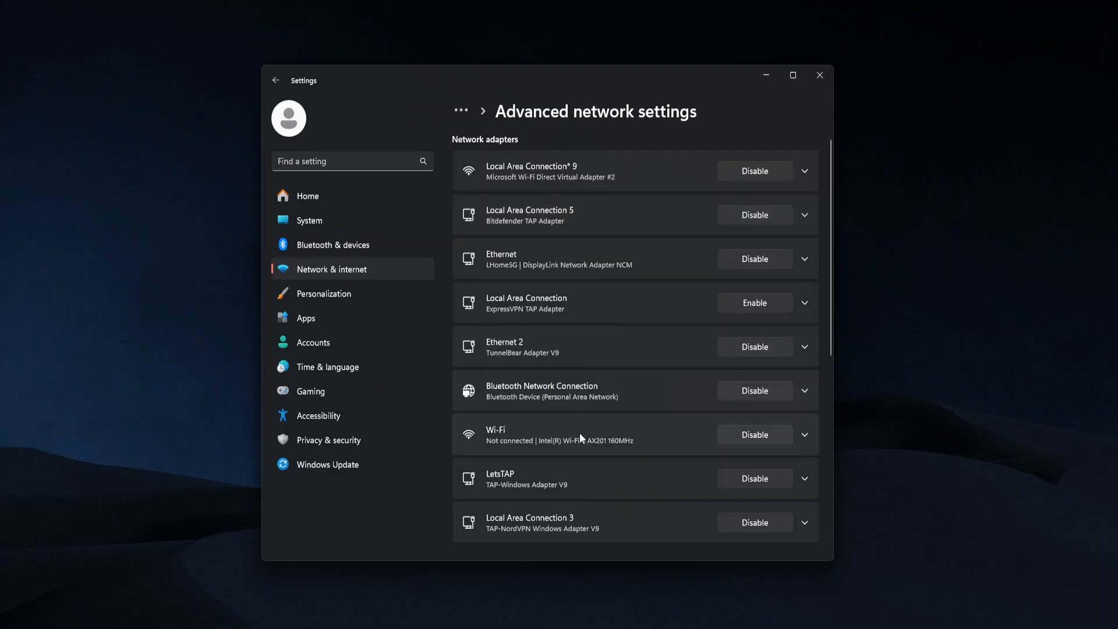
{"action": "mouse_move", "coordinate": [570, 406]}
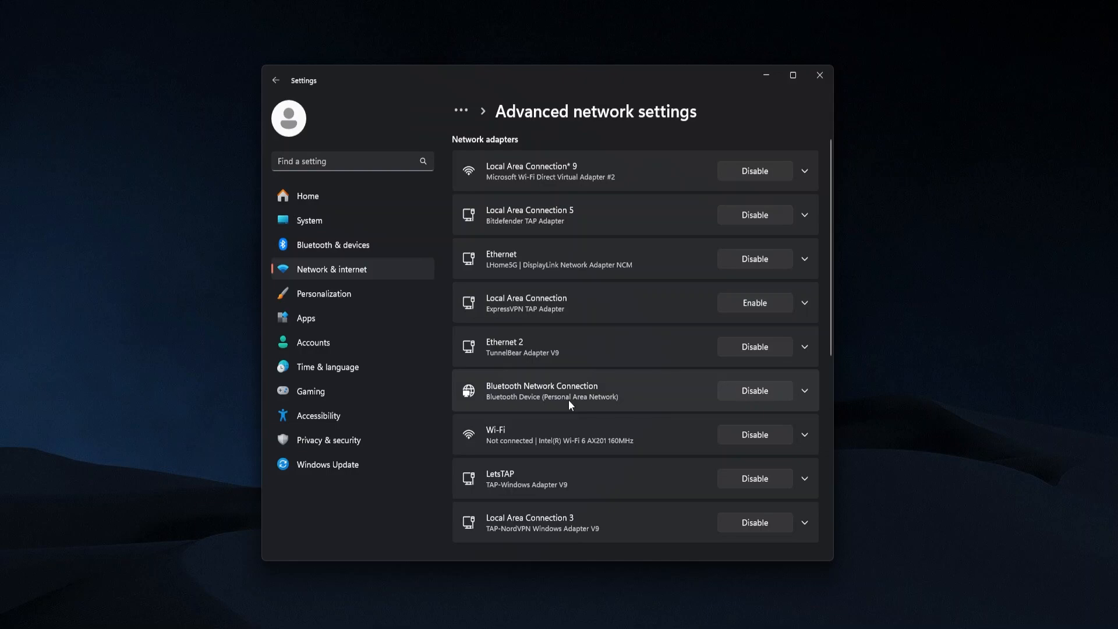
{"action": "mouse_move", "coordinate": [484, 313]}
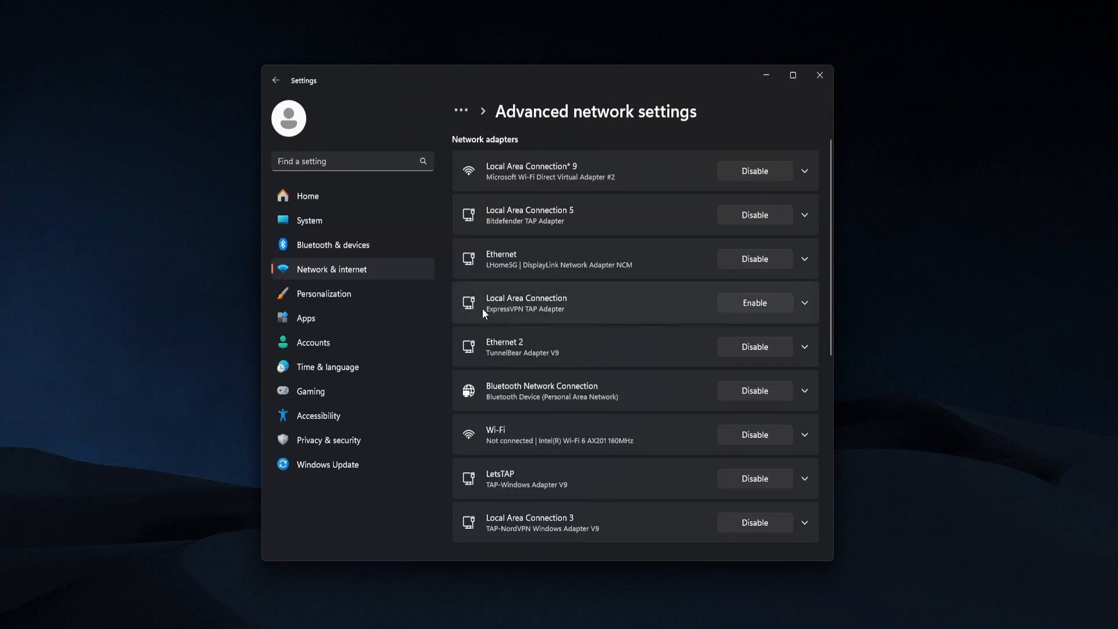
{"action": "mouse_move", "coordinate": [539, 322]}
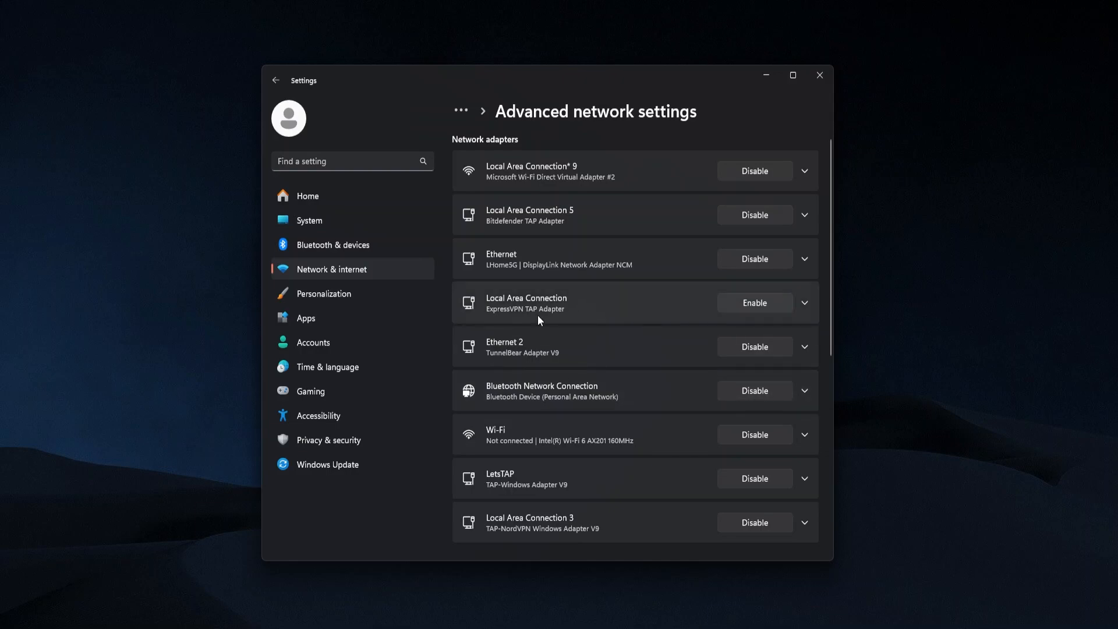
{"action": "mouse_move", "coordinate": [541, 316]}
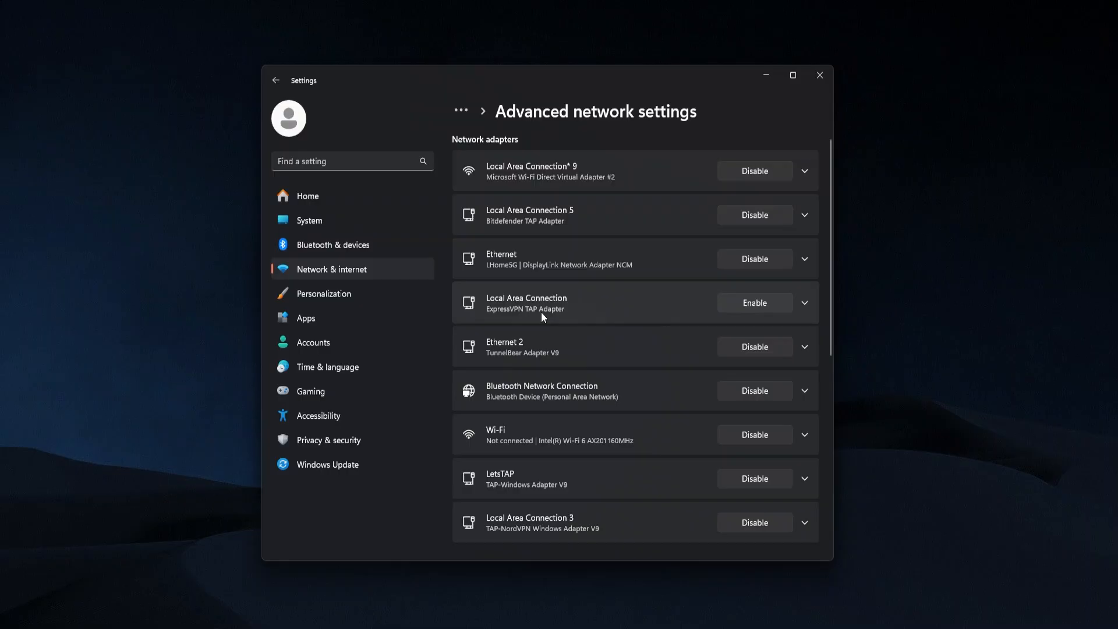
{"action": "mouse_move", "coordinate": [560, 321]}
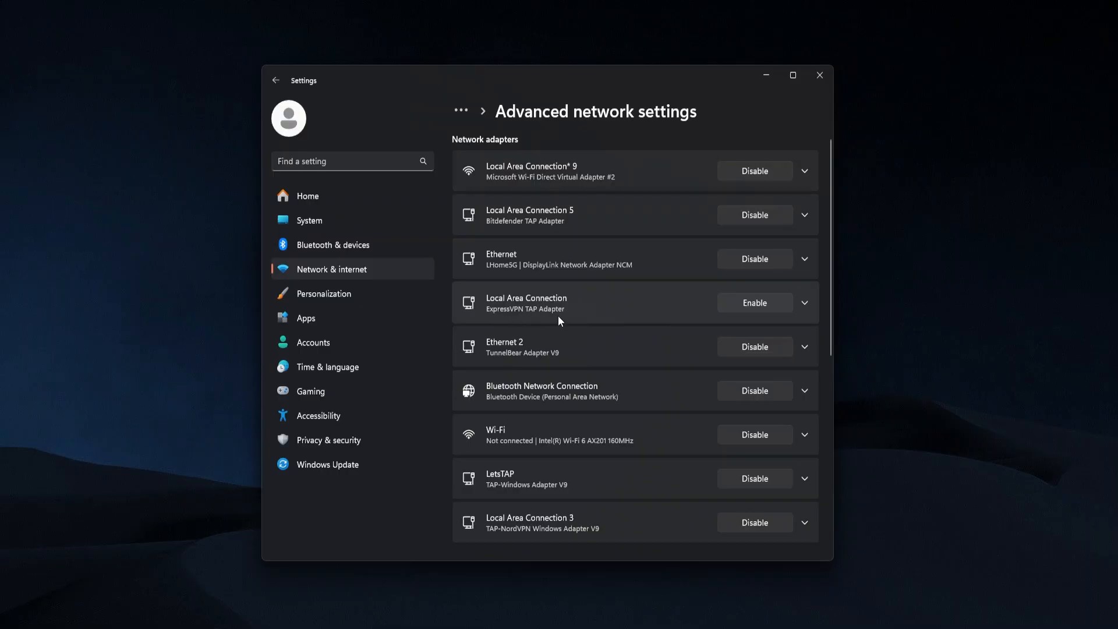
{"action": "mouse_move", "coordinate": [807, 312]}
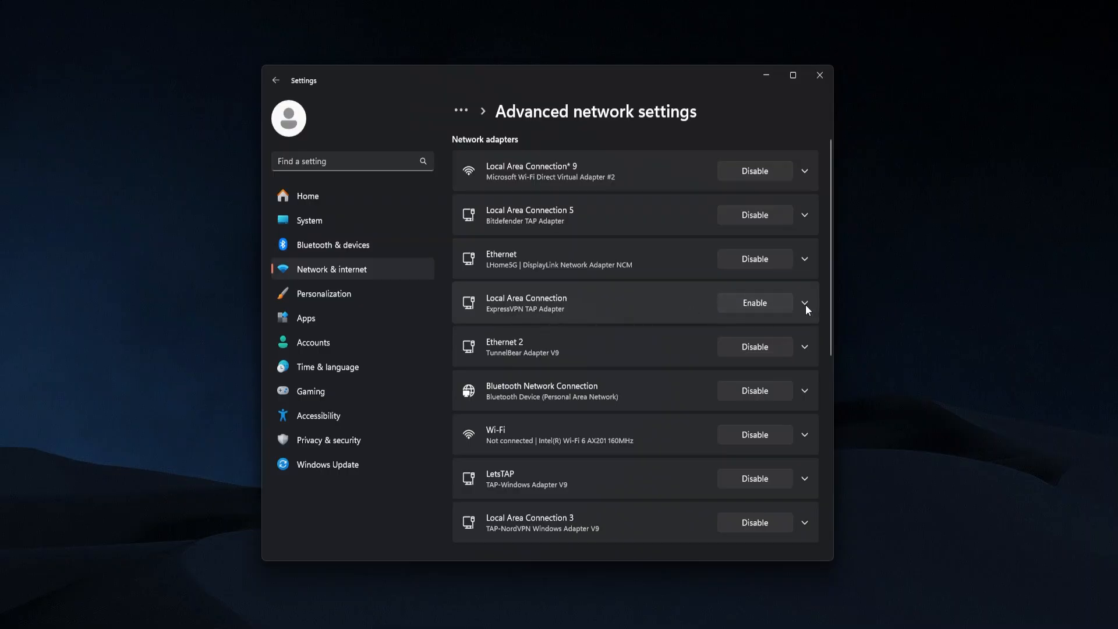
{"action": "left_click", "coordinate": [805, 303]}
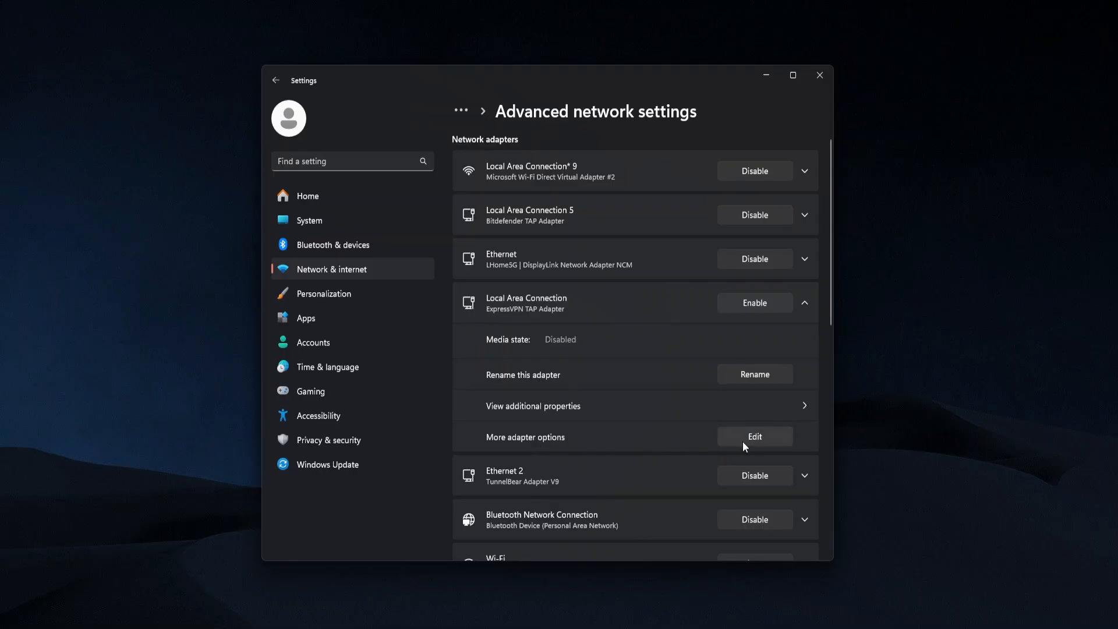
- Allow other network users to connect through the ExpressVPN TAP adapter's connection, confirming the sharing move warning
{"action": "left_click", "coordinate": [754, 436]}
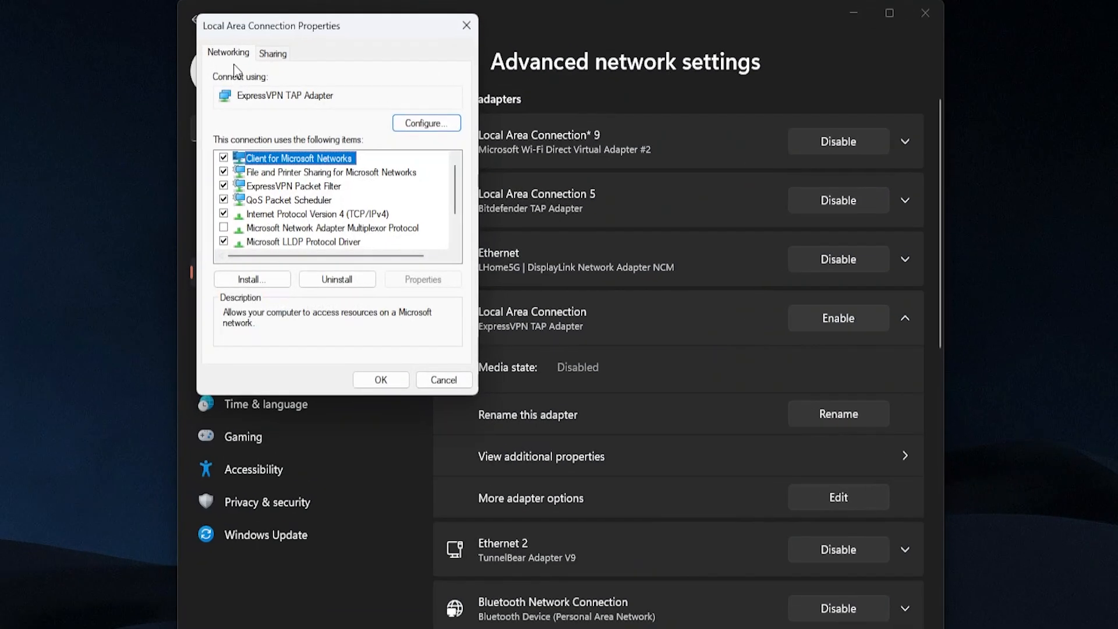
{"action": "left_click", "coordinate": [272, 53]}
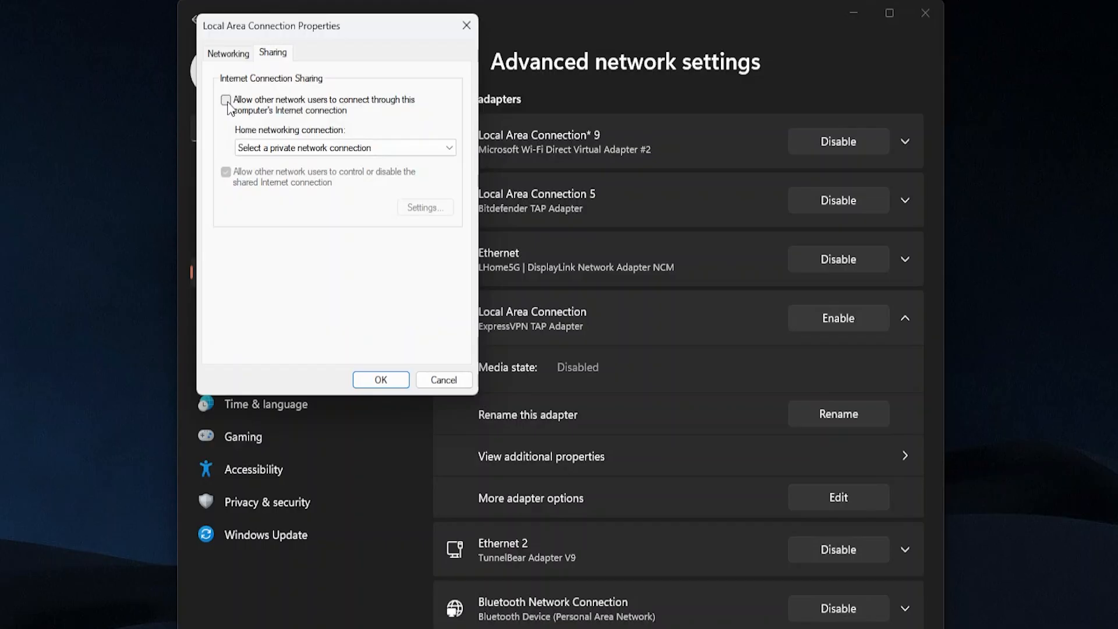
{"action": "left_click", "coordinate": [226, 101]}
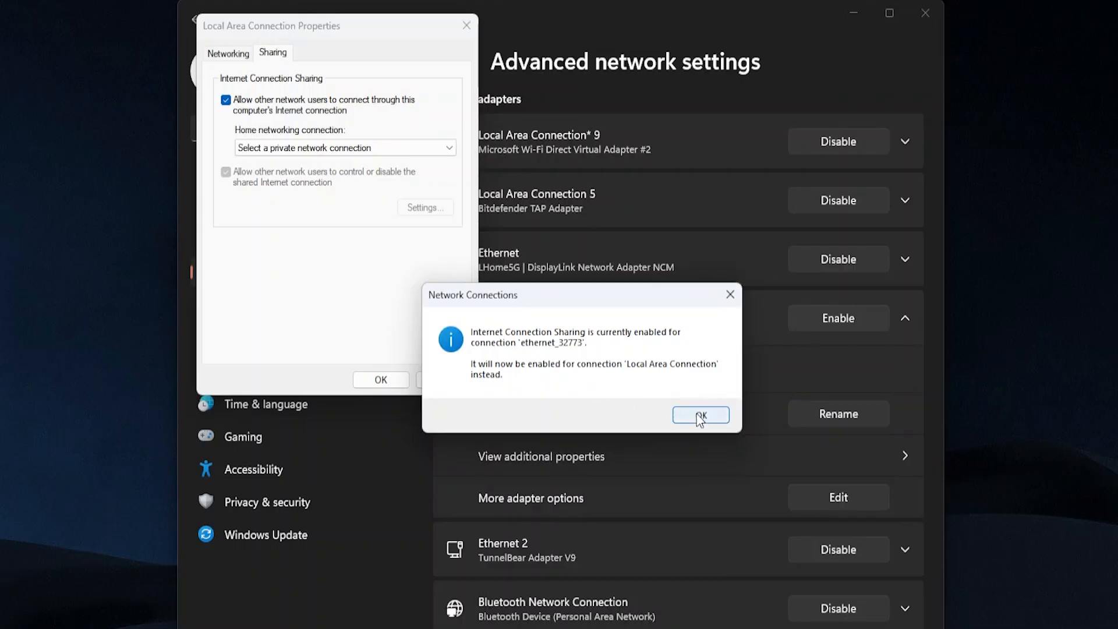
{"action": "left_click", "coordinate": [700, 415]}
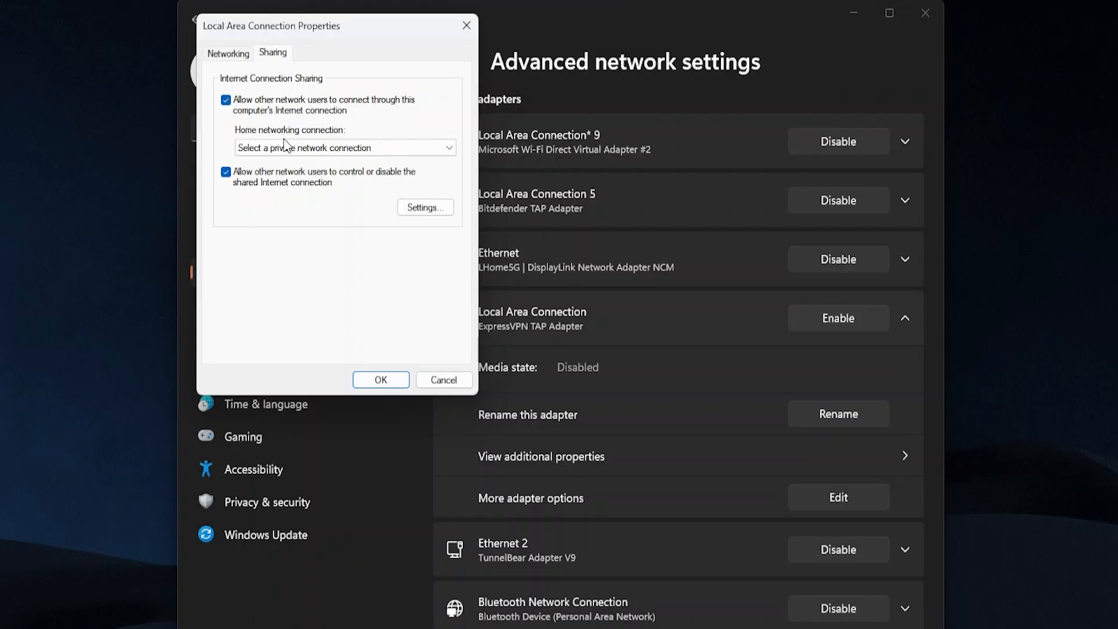
- Choose Local Area Connection* 9 as the Home networking connection for the shared VPN
{"action": "left_click", "coordinate": [344, 148]}
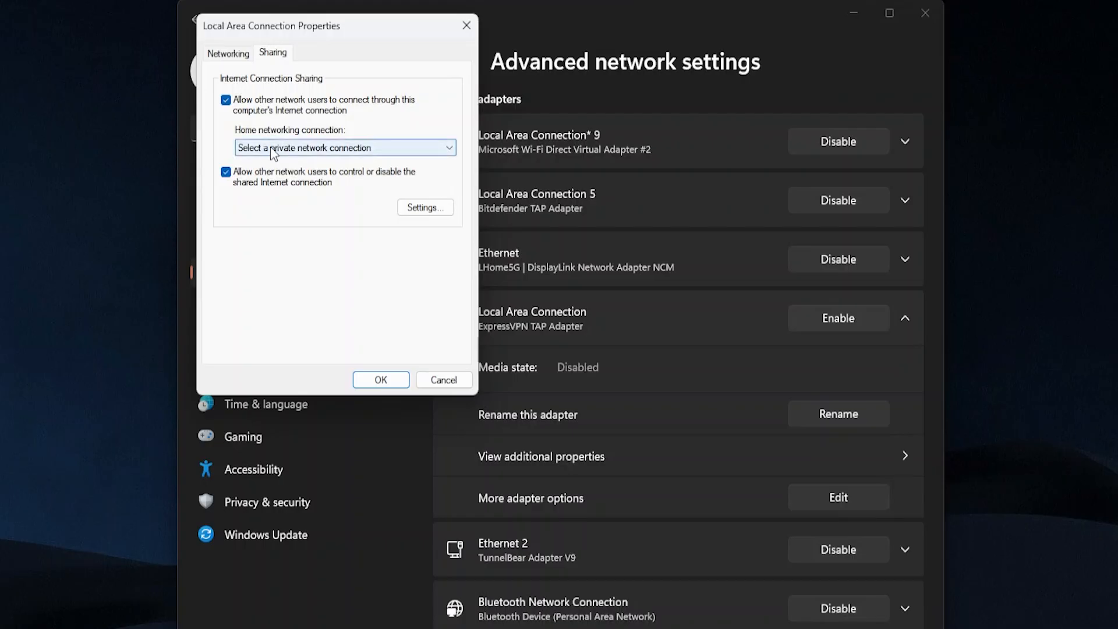
{"action": "left_click", "coordinate": [345, 147]}
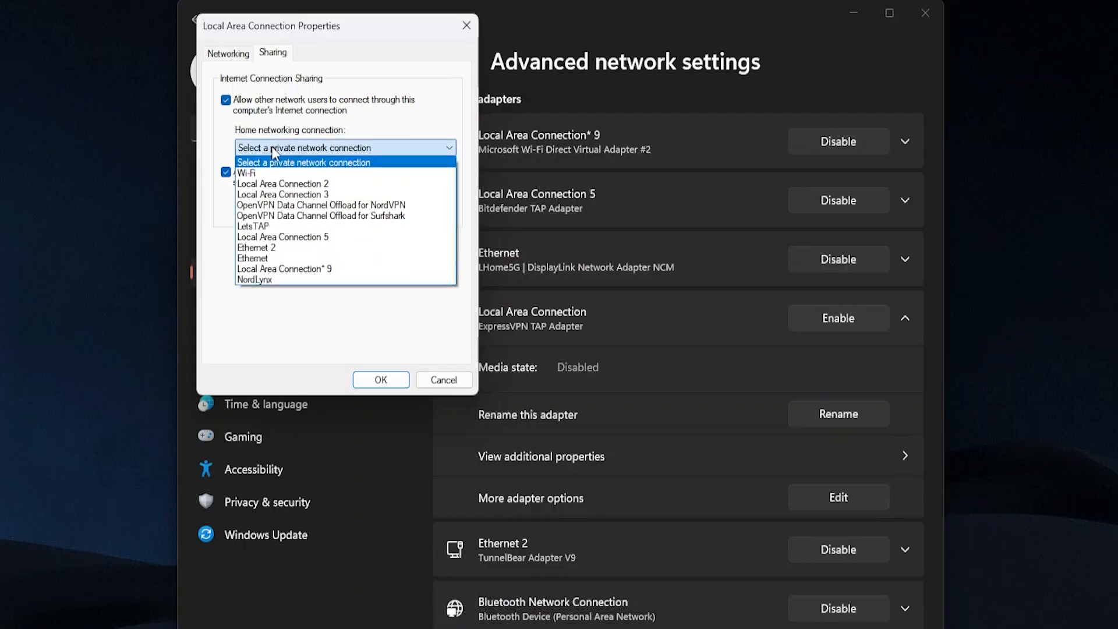
{"action": "mouse_move", "coordinate": [284, 269]}
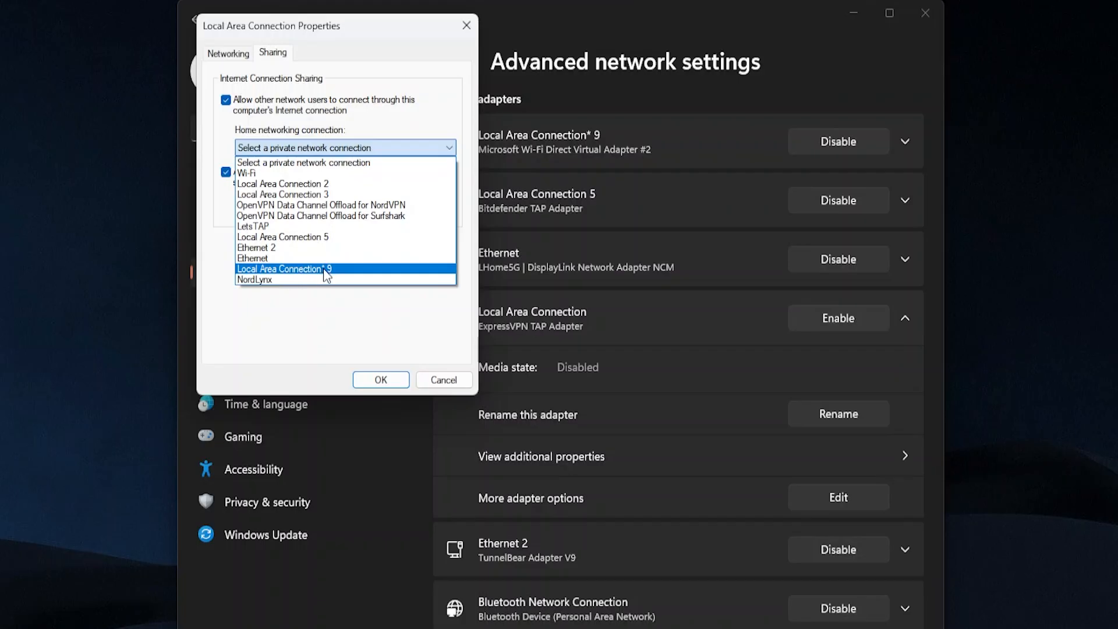
{"action": "mouse_move", "coordinate": [344, 276]}
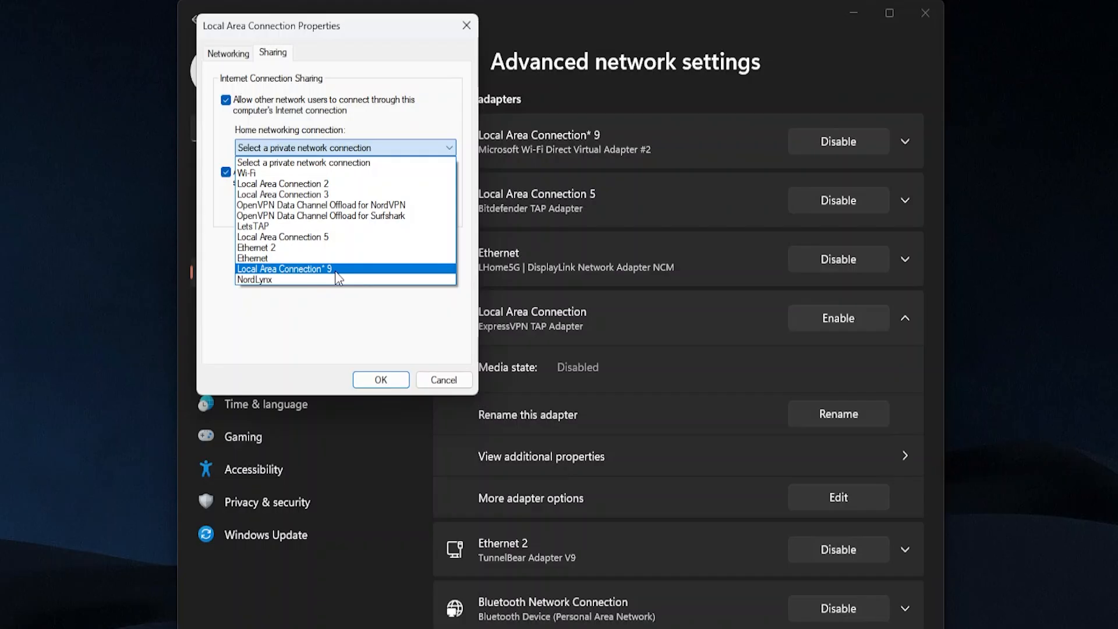
{"action": "mouse_move", "coordinate": [326, 277]}
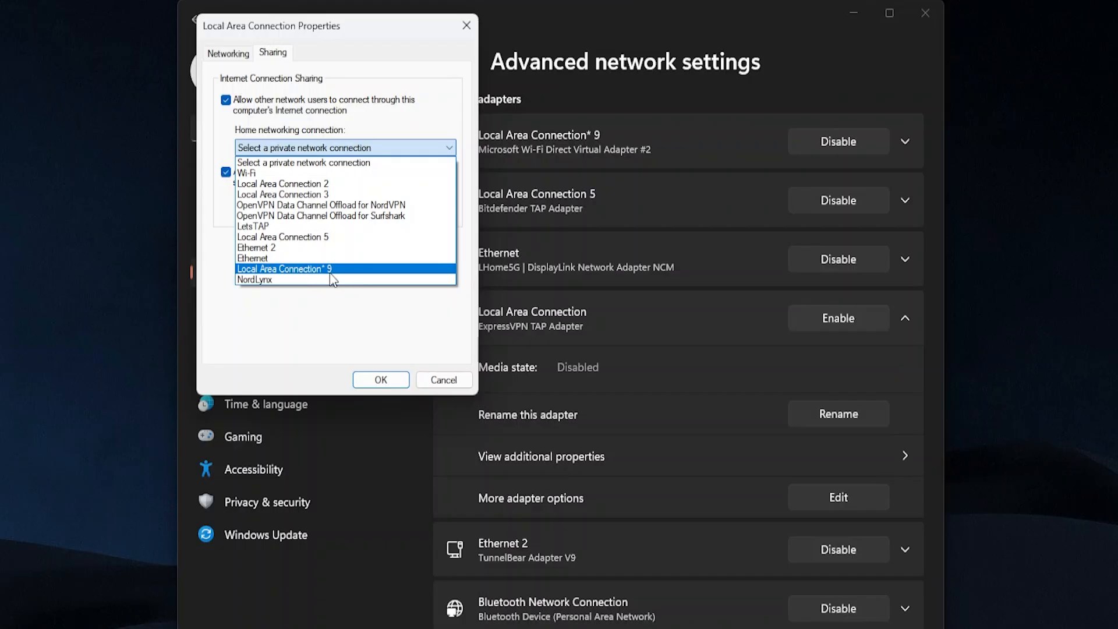
{"action": "left_click", "coordinate": [284, 269]}
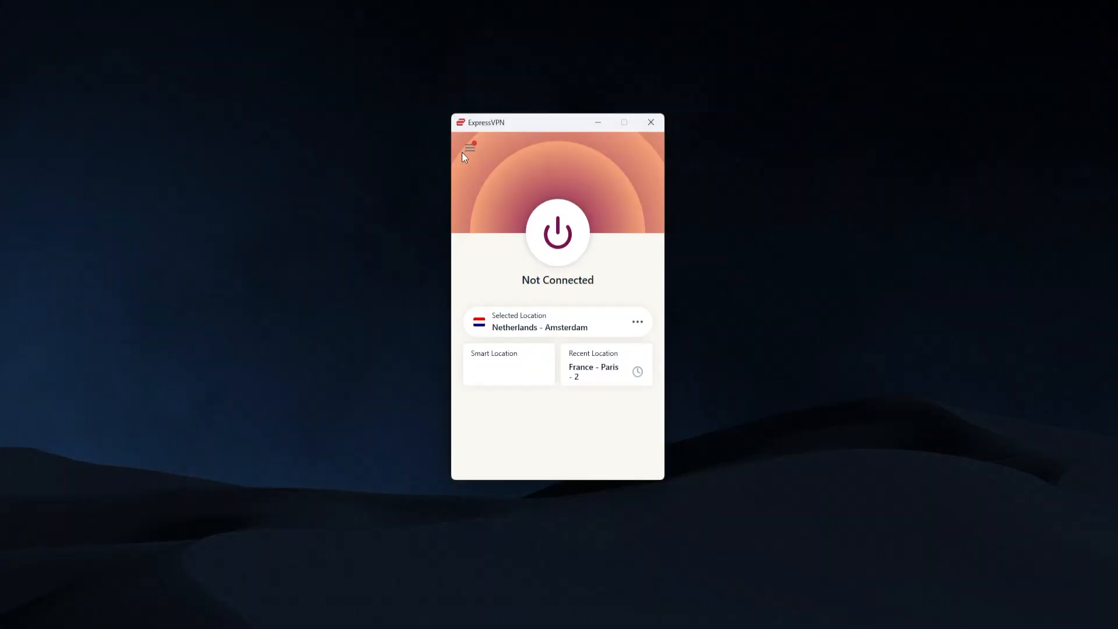
- Go to the Protocol settings in ExpressVPN's Options to choose OpenVPN - UDP
{"action": "left_click", "coordinate": [469, 148]}
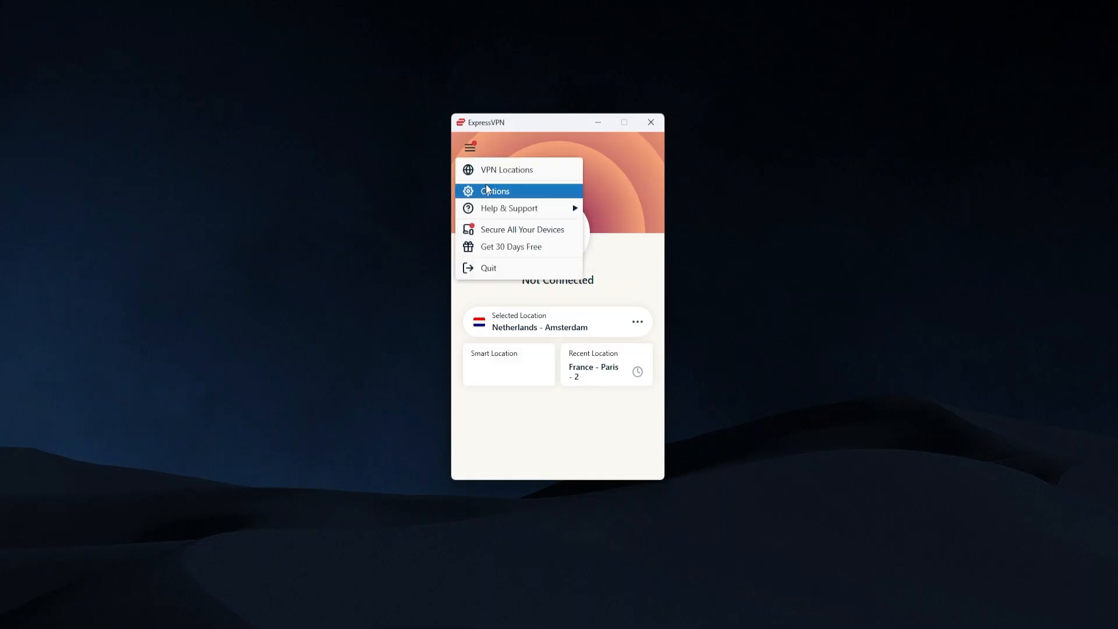
{"action": "left_click", "coordinate": [495, 190]}
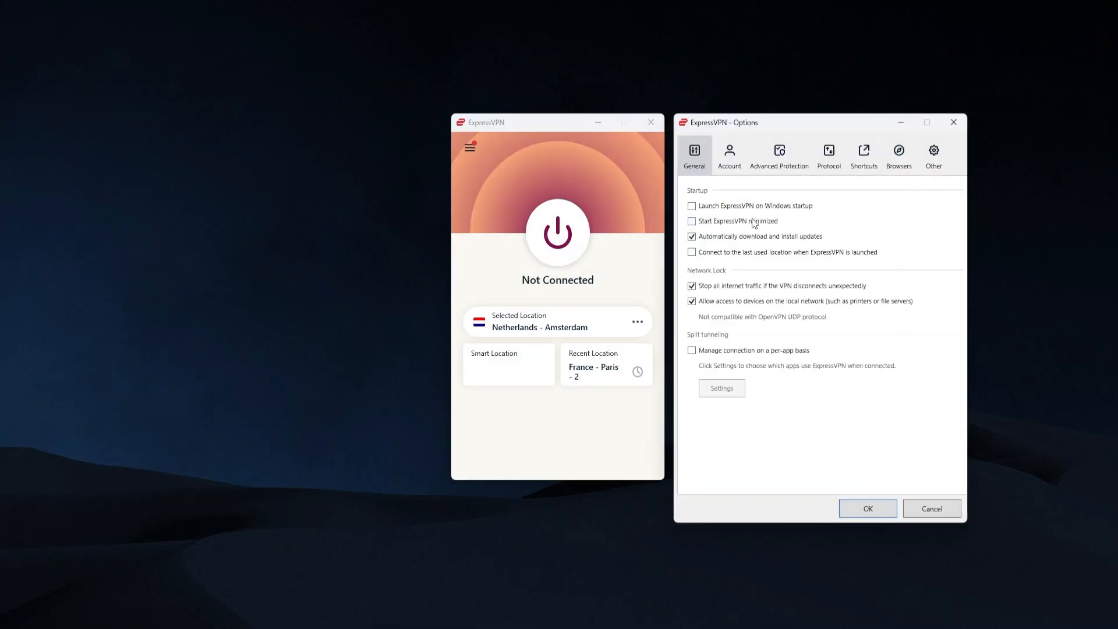
{"action": "left_click", "coordinate": [829, 155]}
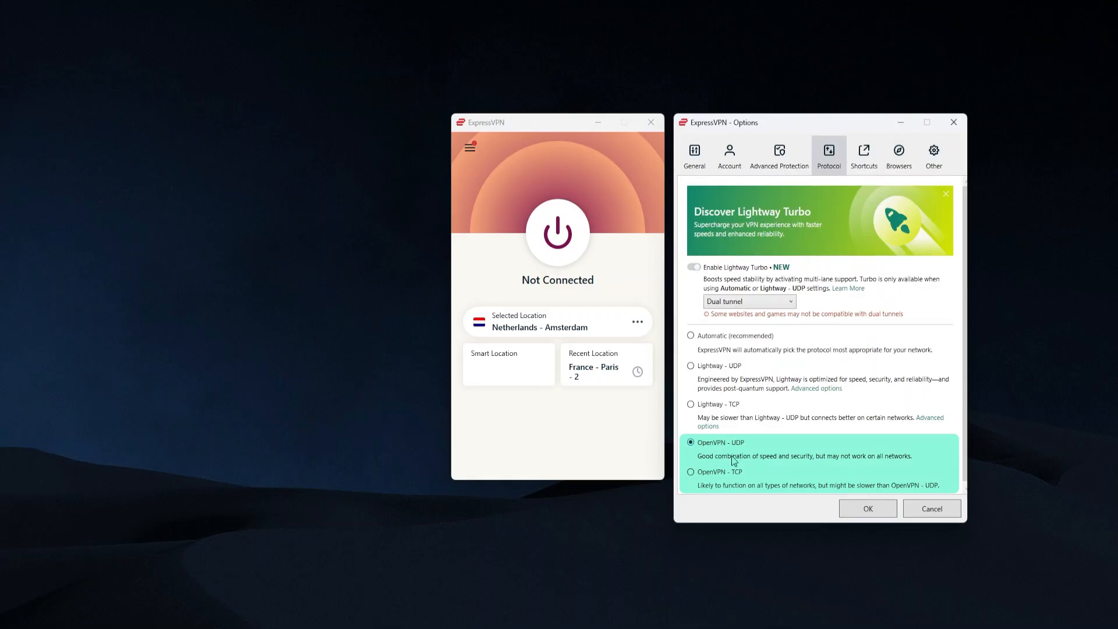
{"action": "mouse_move", "coordinate": [748, 455]}
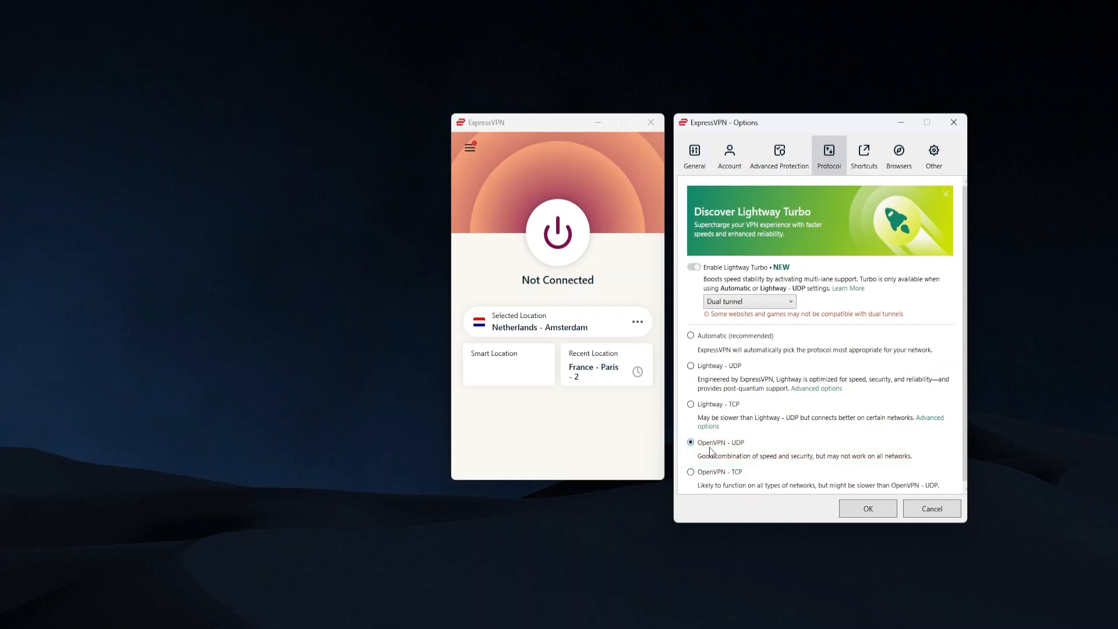
{"action": "mouse_move", "coordinate": [759, 444]}
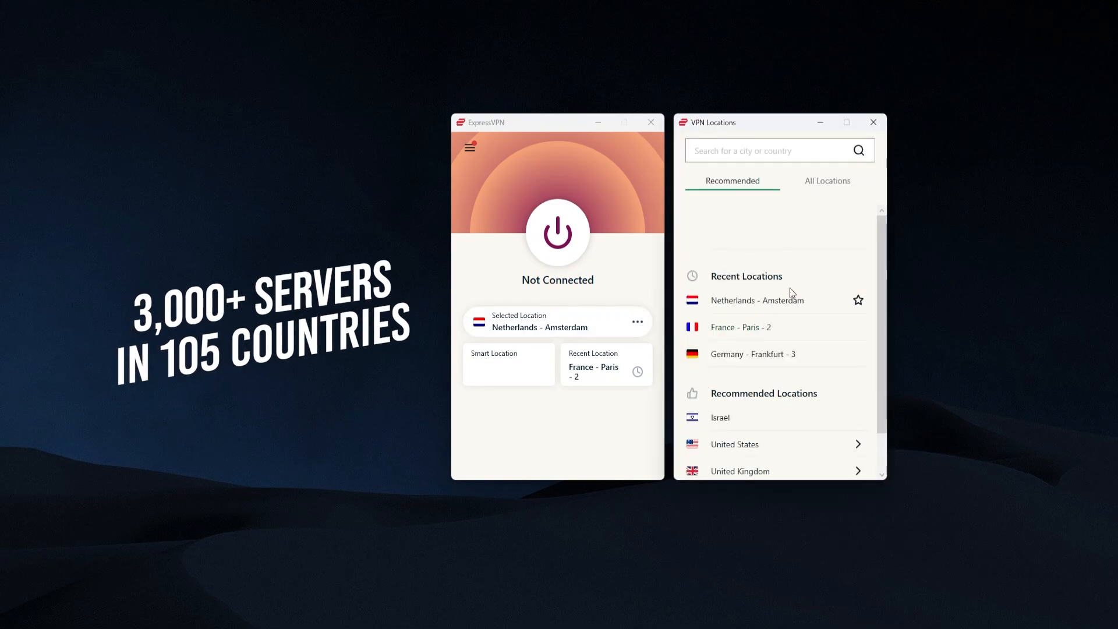
- Select Netherlands - Amsterdam from Recent Locations and connect the VPN
{"action": "left_click", "coordinate": [872, 122]}
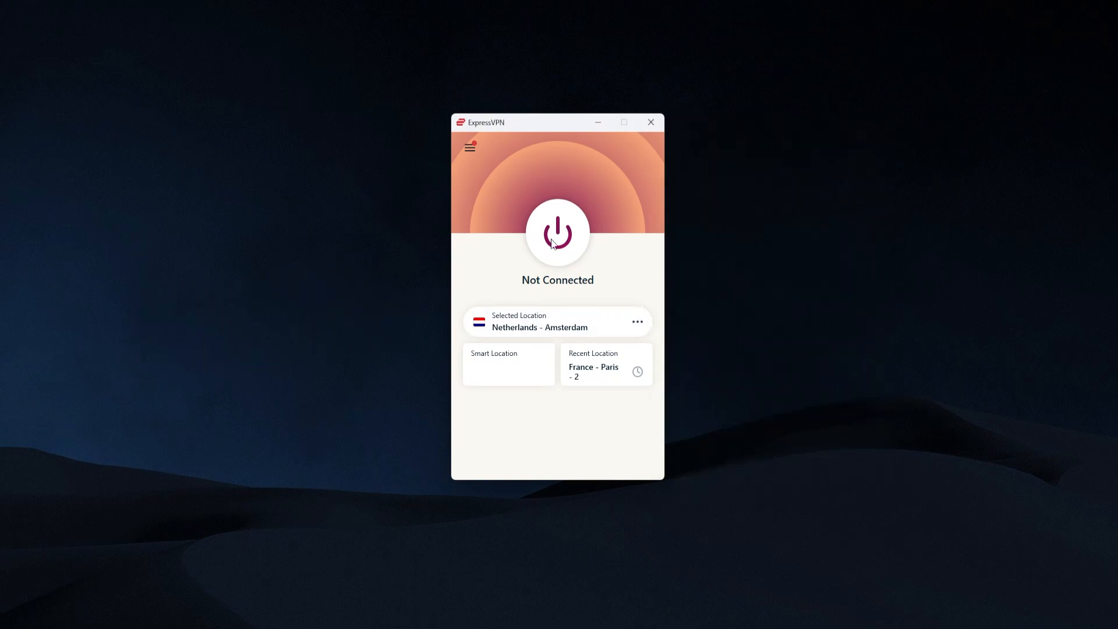
{"action": "left_click", "coordinate": [557, 233]}
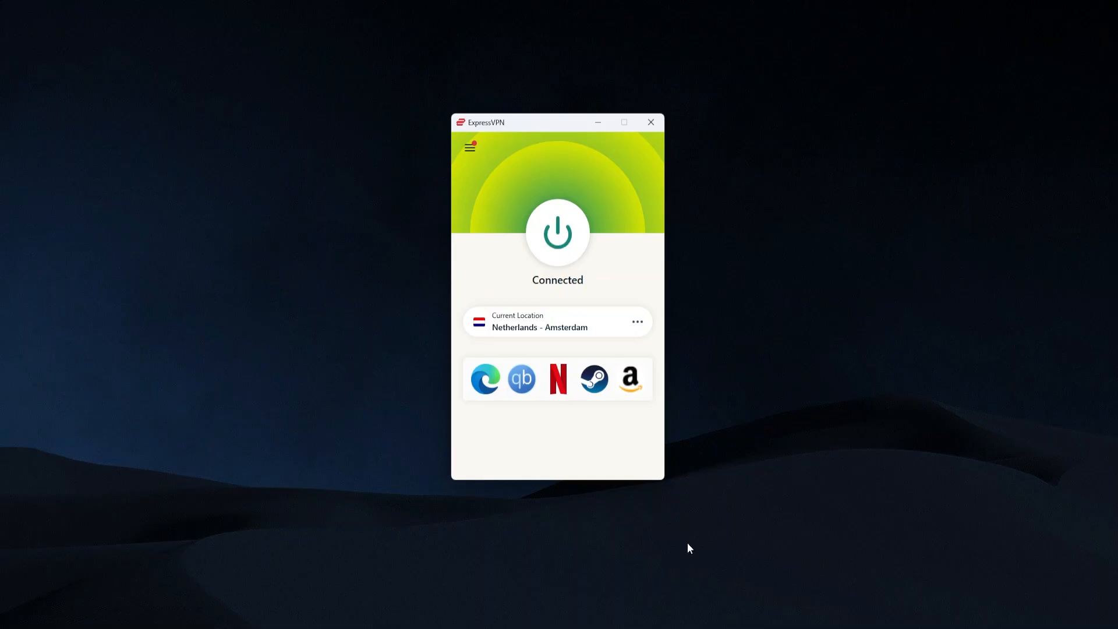
{"action": "mouse_move", "coordinate": [652, 627]}
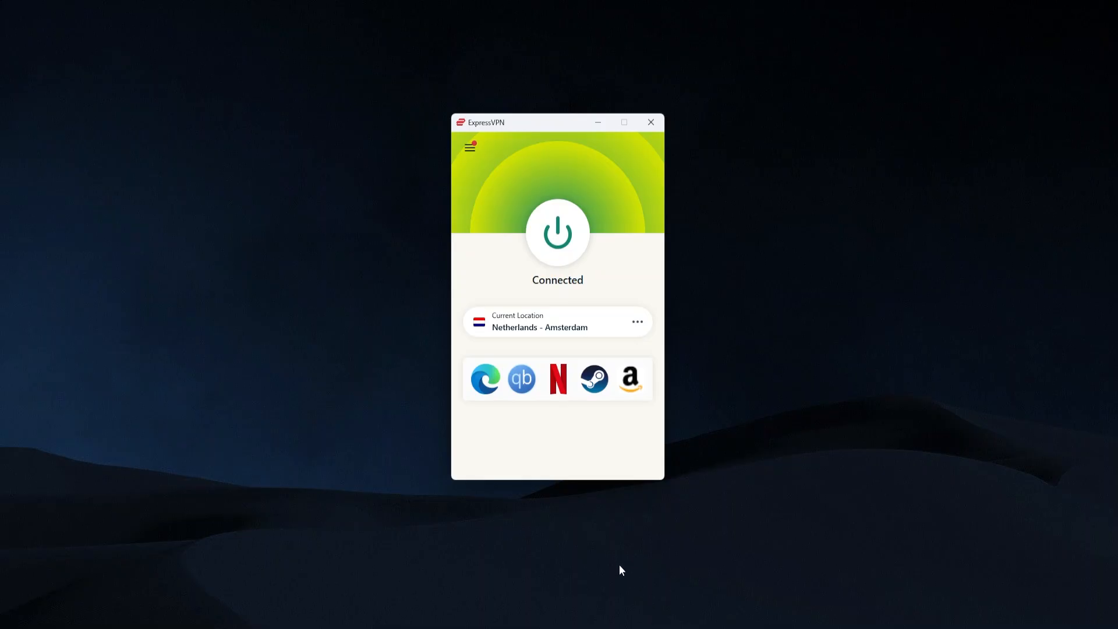
{"action": "mouse_move", "coordinate": [634, 551]}
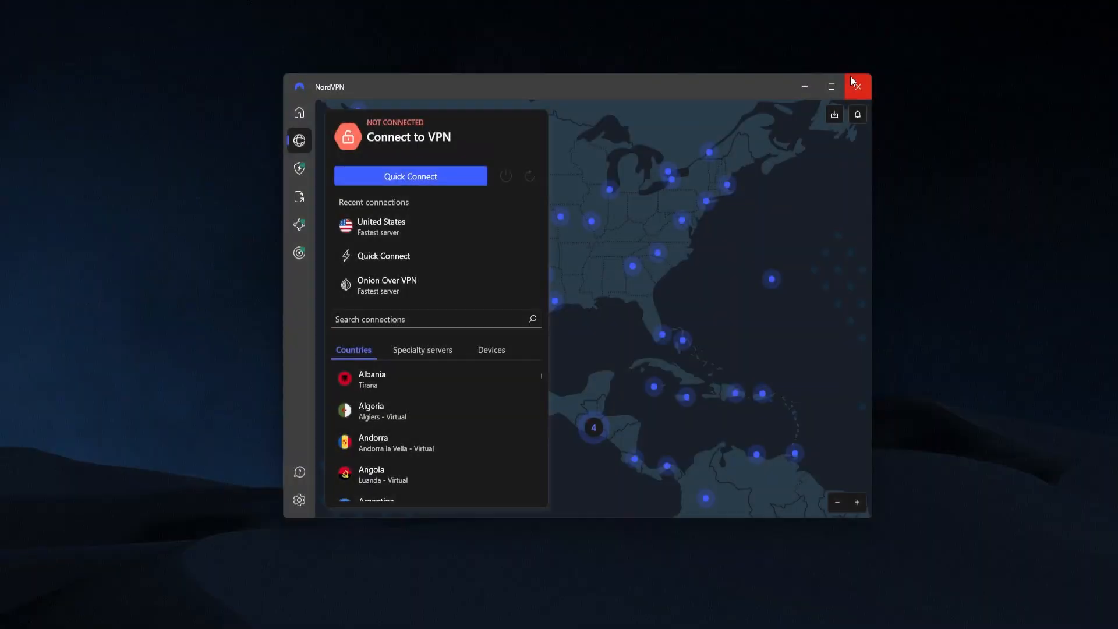
{"action": "left_click", "coordinate": [858, 86]}
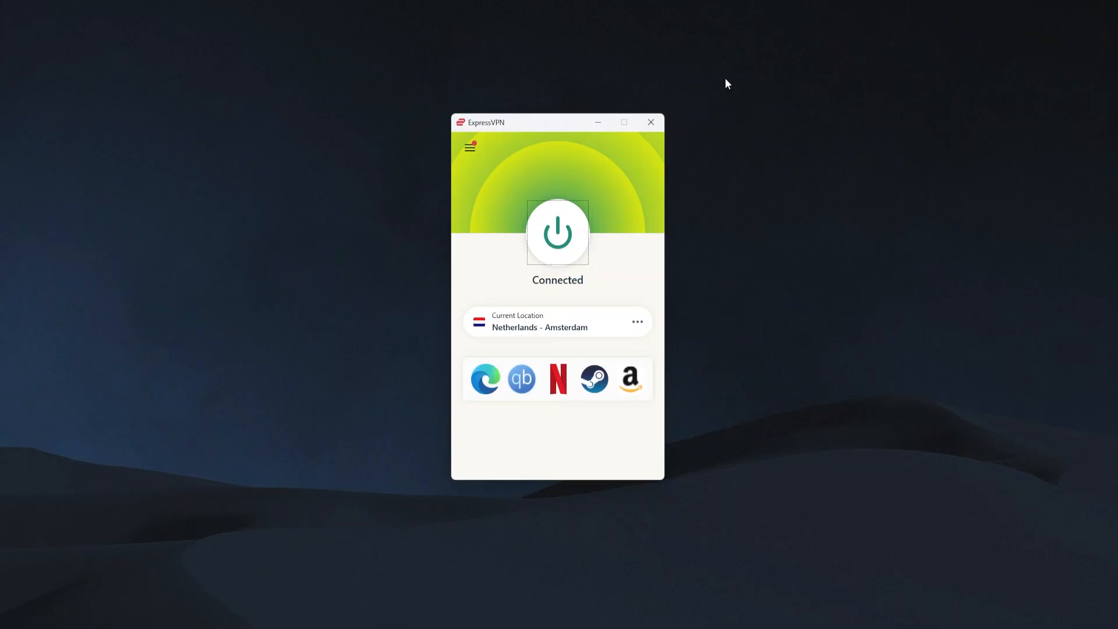